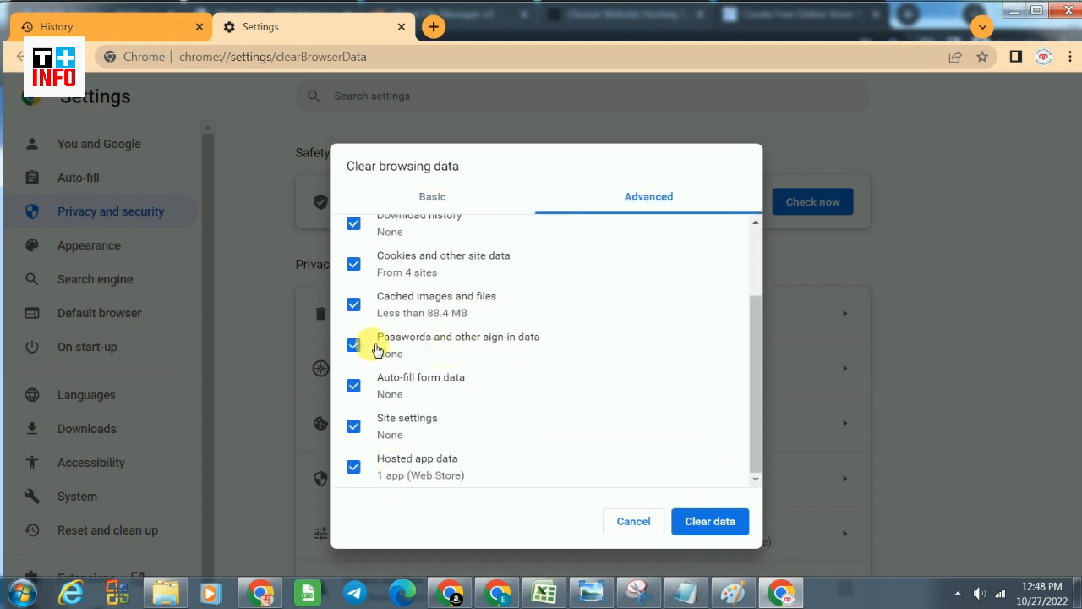
Step: Tick all Advanced-tab categories in Clear browsing data, including passwords and sign-in data
{"action": "left_click", "coordinate": [710, 521]}
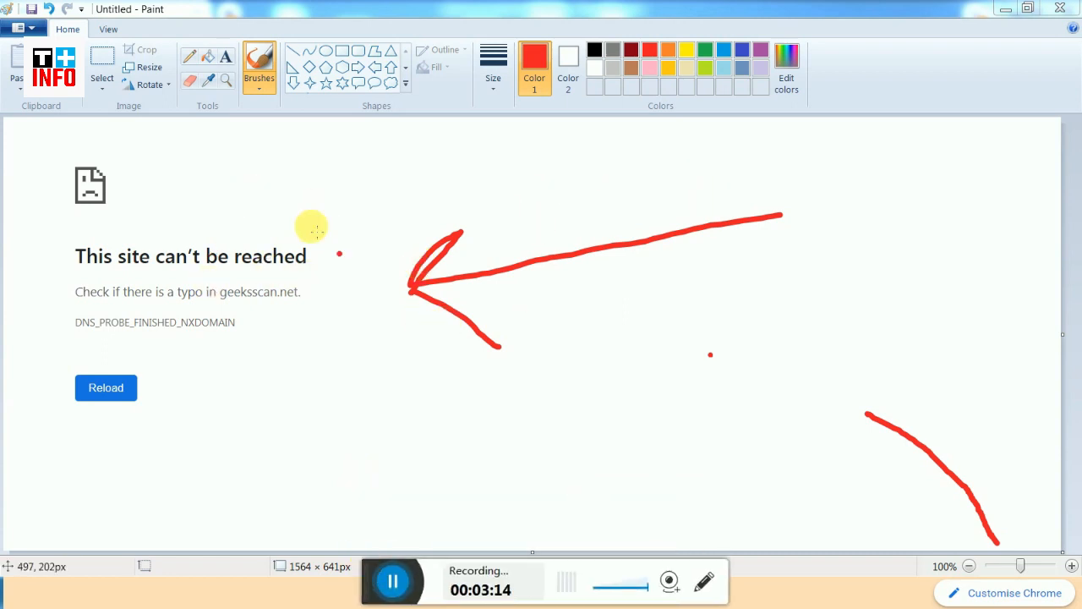
Step: Open the %temp% folder, select all 163 temporary files, and delete them
{"action": "left_click_drag", "start_coordinate": [617, 324], "coordinate": [930, 533]}
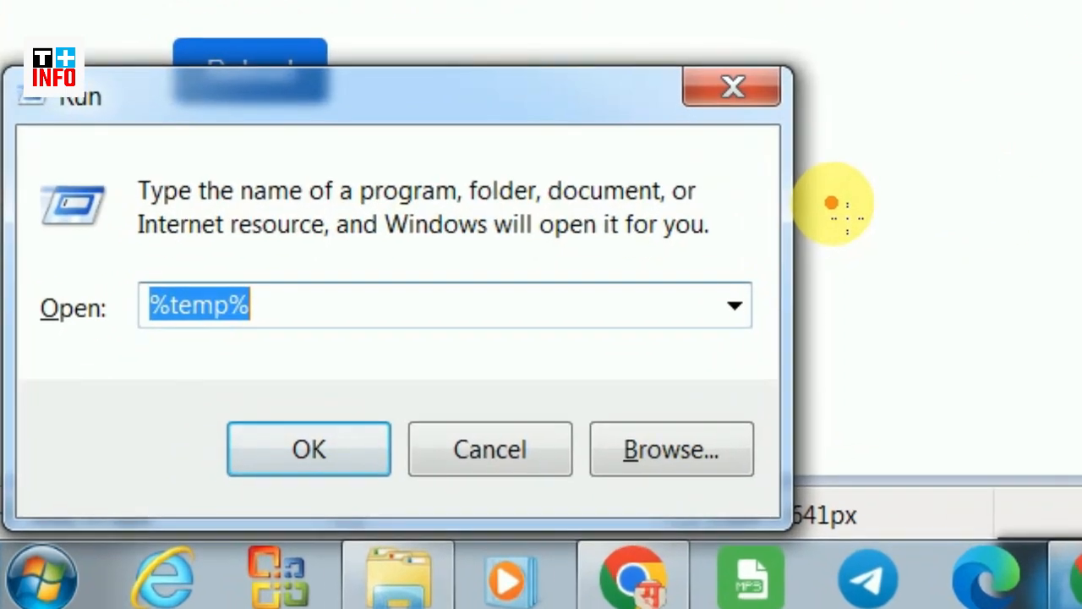
{"action": "left_click", "coordinate": [308, 448]}
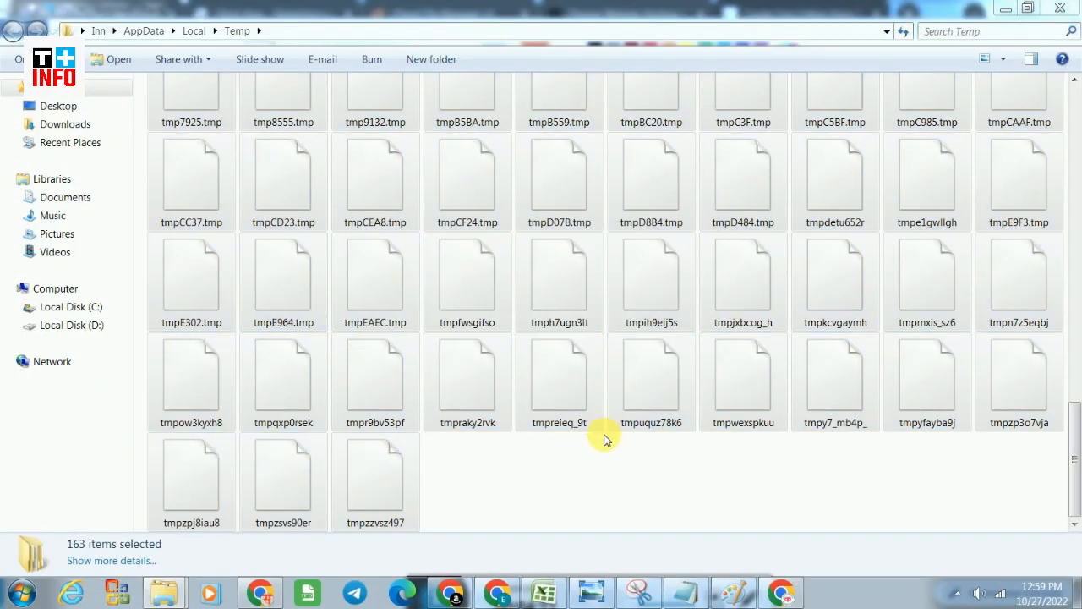
{"action": "key", "text": "Delete"}
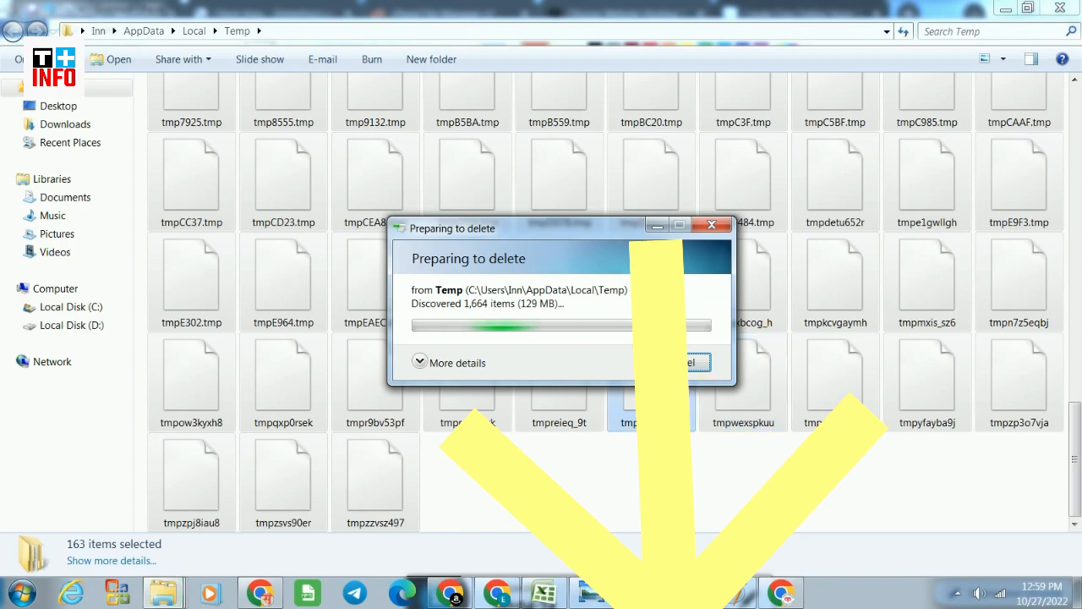